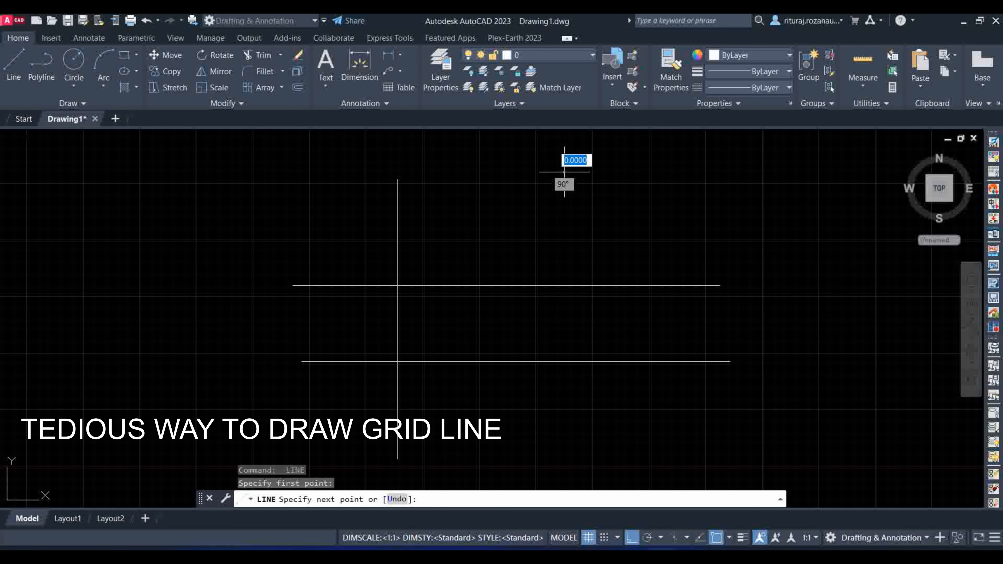
Draw two horizontal and two vertical grid lines, each vertical topped with a bubble circle
click(73, 78)
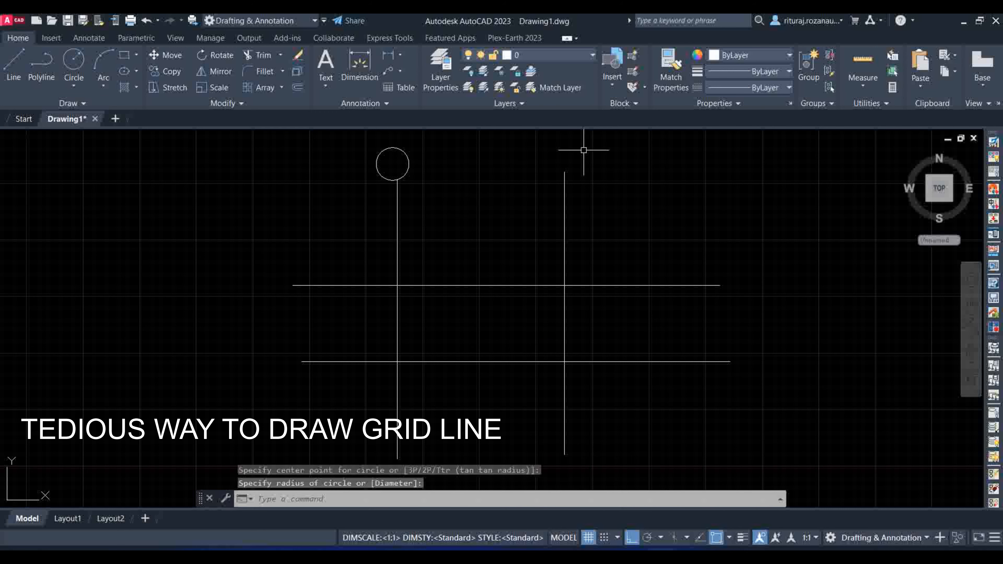
click(555, 147)
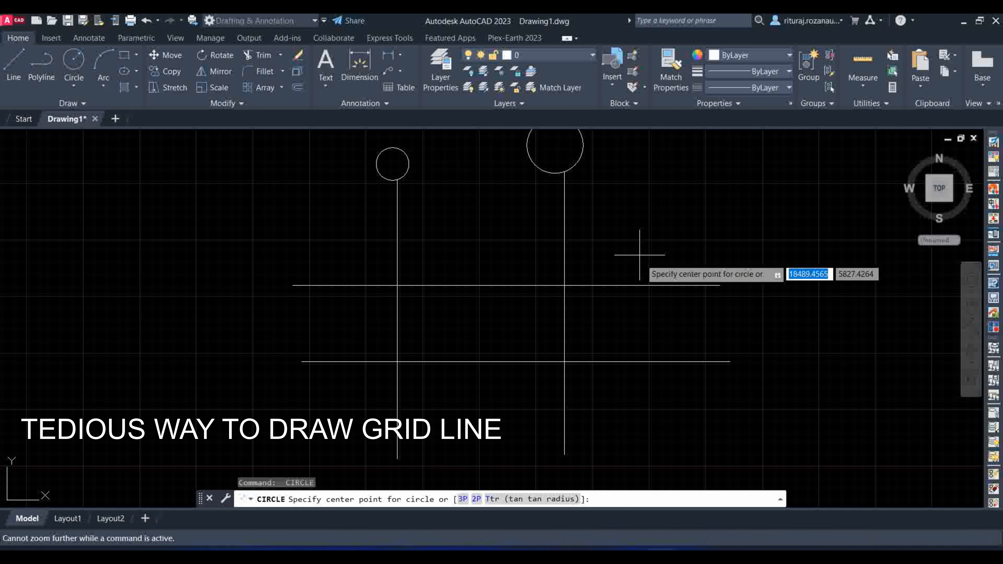
key(Escape)
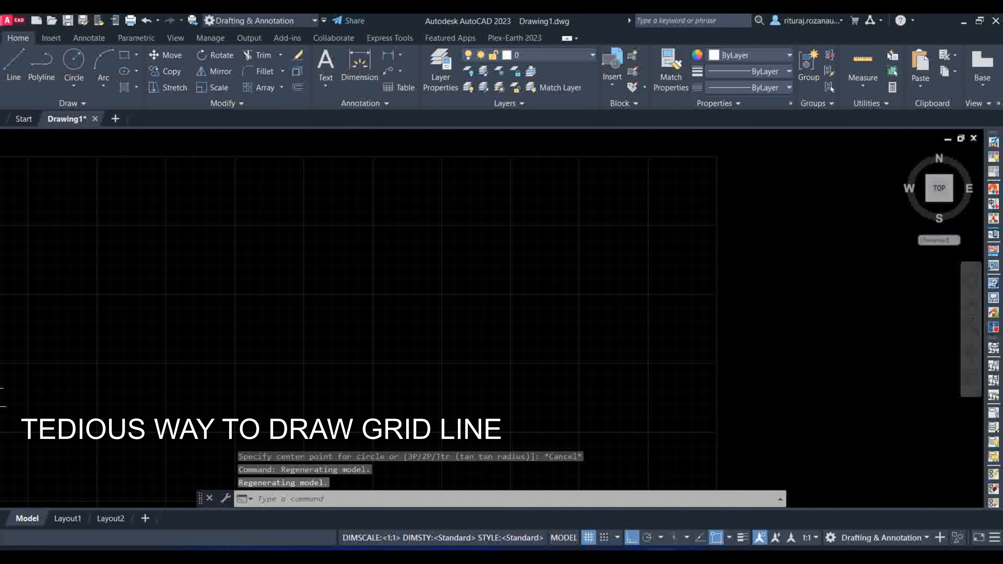
Use the Grid Line add-in to place grid lines B, C, D horizontally and 1, 2, 3 vertically
click(287, 37)
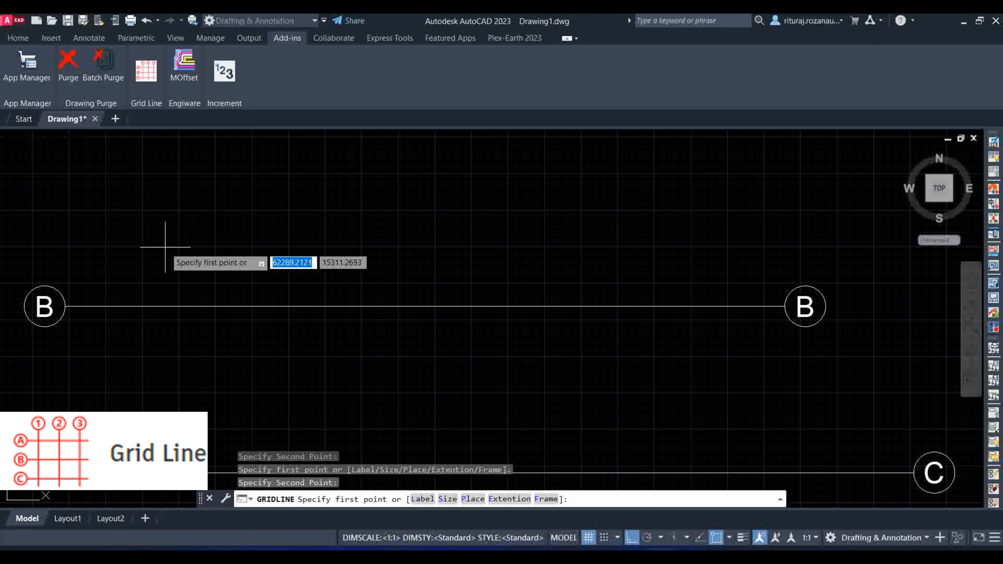
click(371, 249)
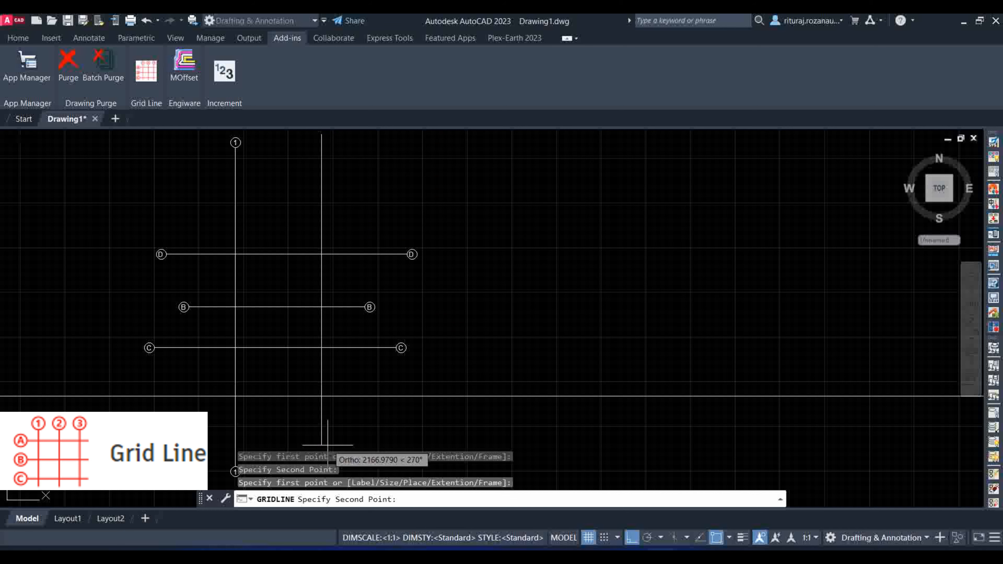
mouse_move(353, 425)
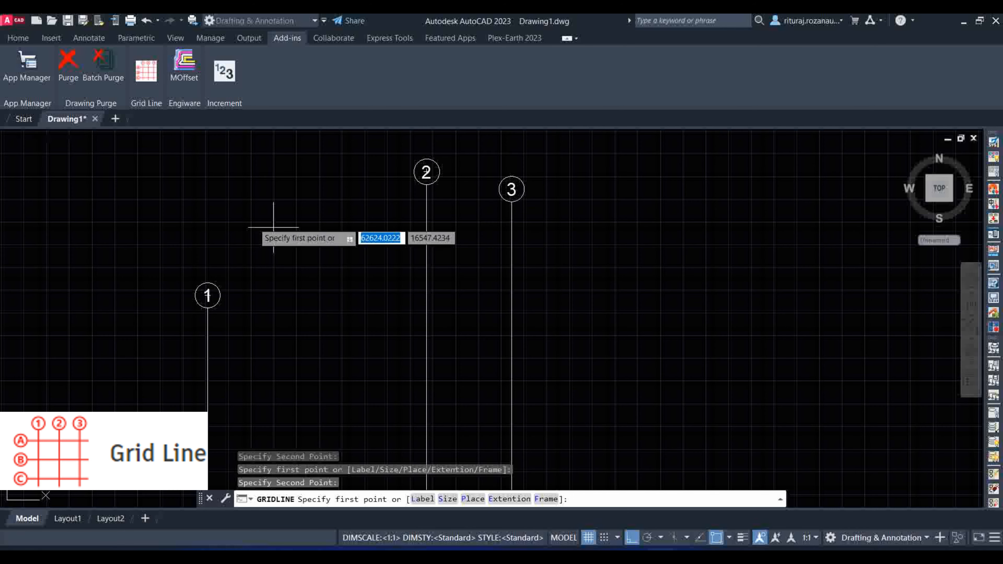
key(Escape)
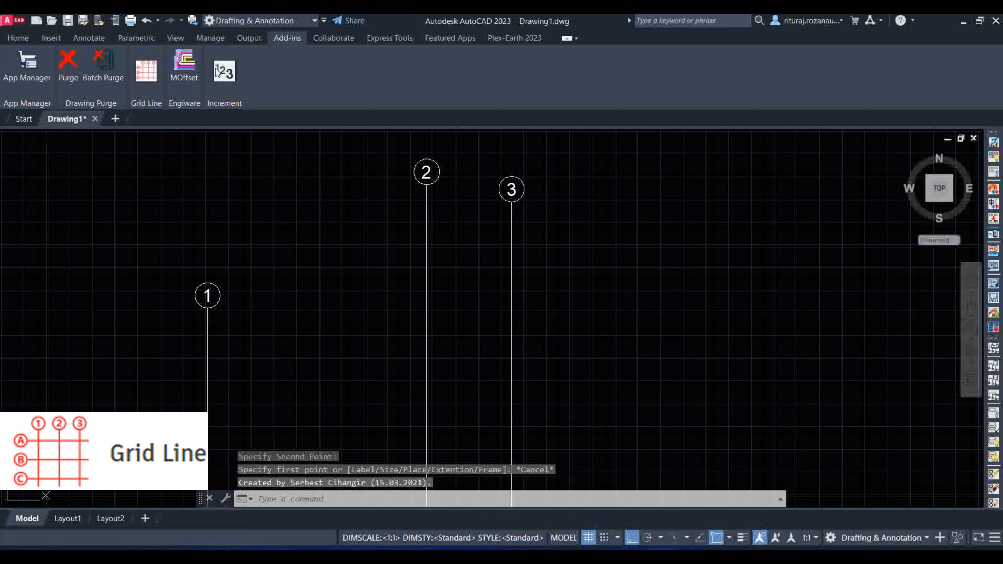
Place incrementing number labels 4, 7, 10, 13, 16, 17, 18 with the Increment add-in
click(224, 70)
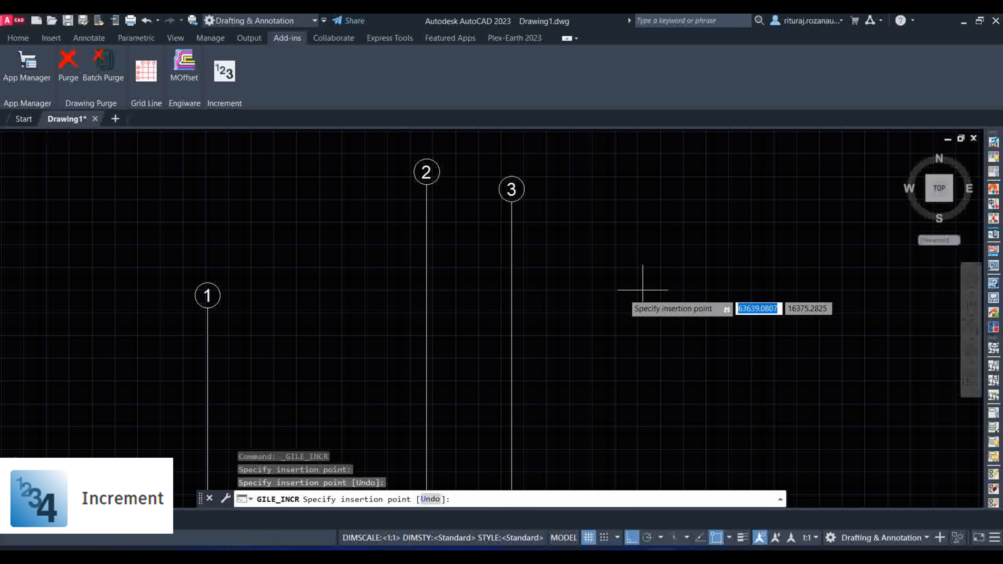
click(461, 308)
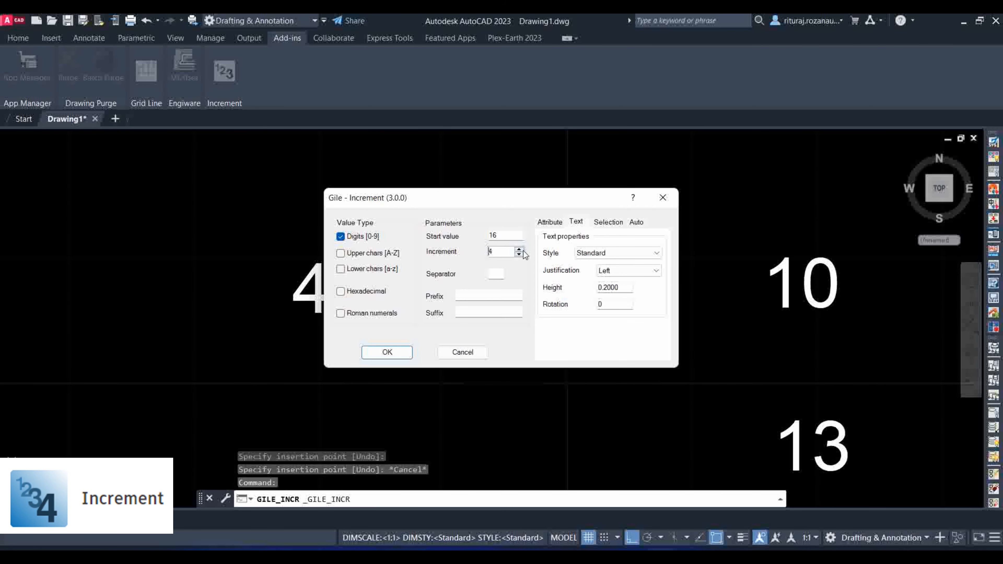
click(385, 351)
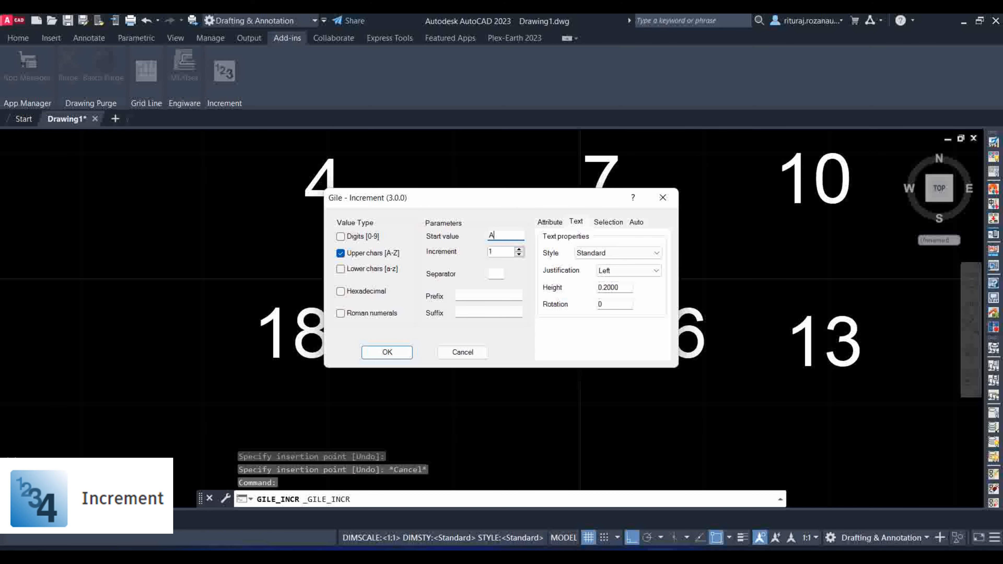
Switch Increment to upper-case letters from A and place labels A, B, C, D
click(387, 352)
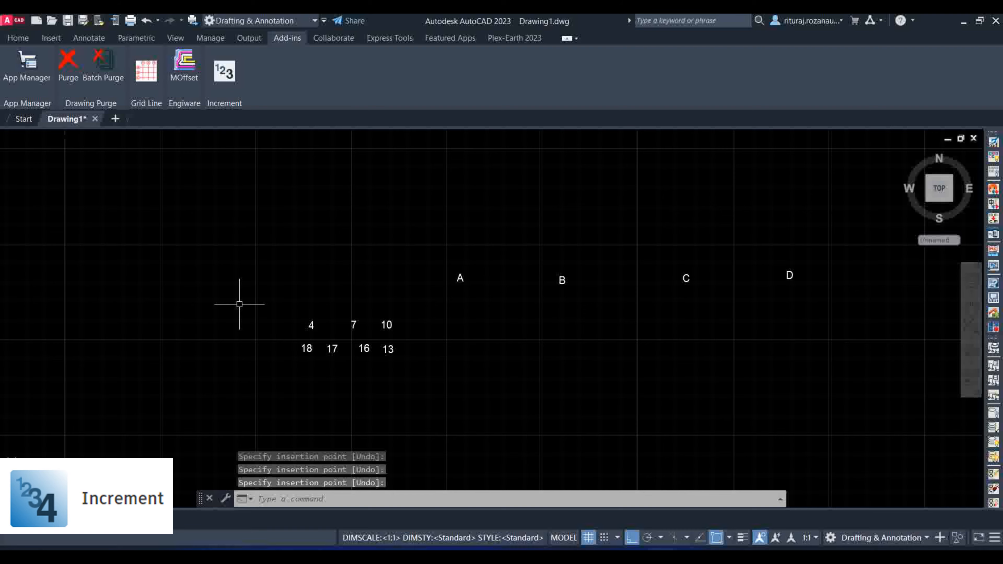
click(18, 37)
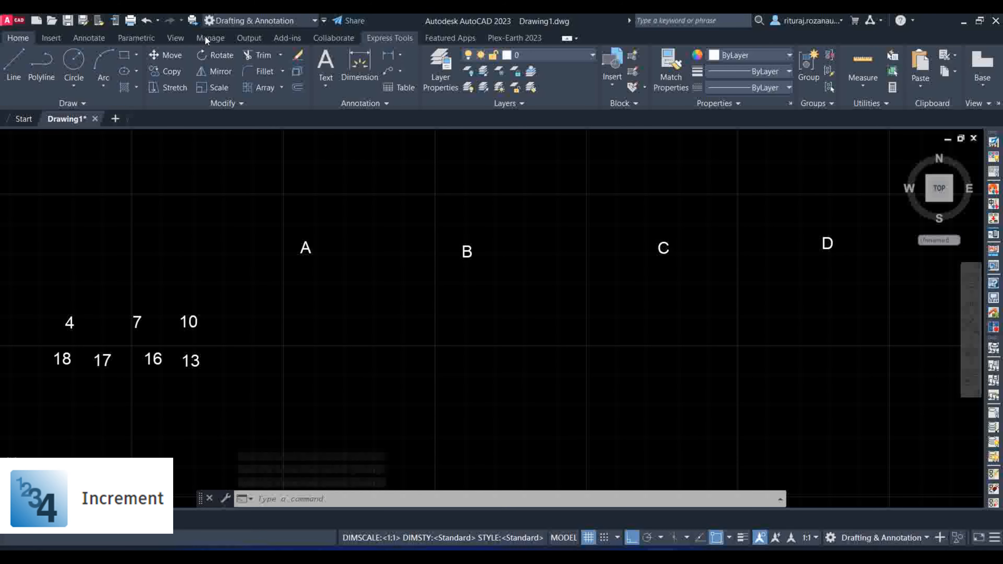
Review installed add-ins in App Manager and launch the Autodesk App Store website
click(287, 37)
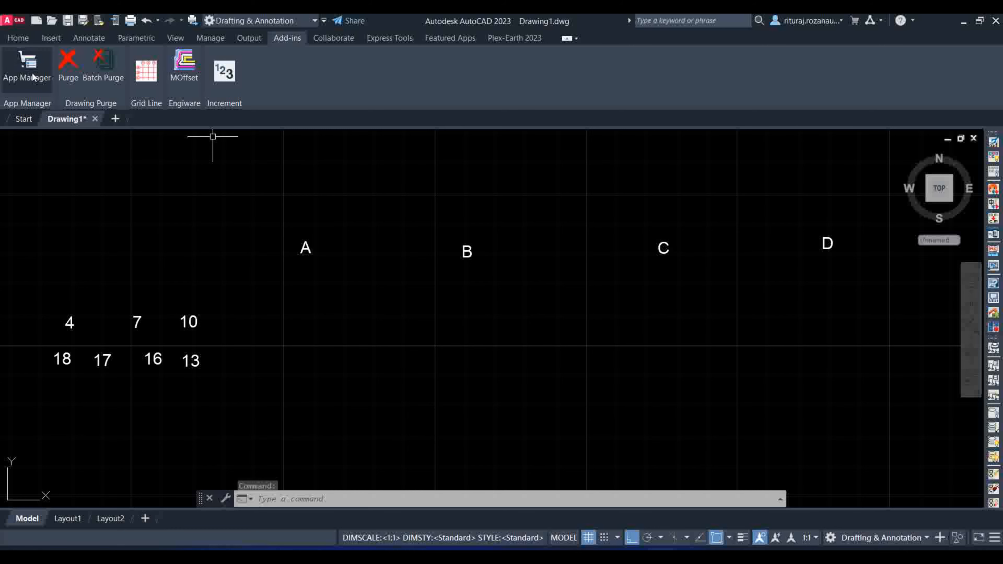
click(26, 66)
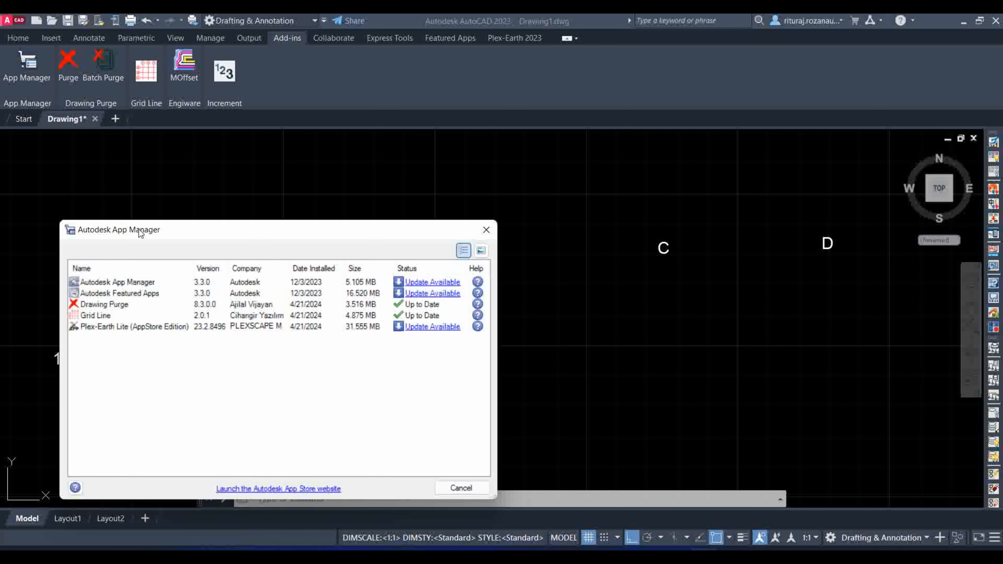
click(277, 488)
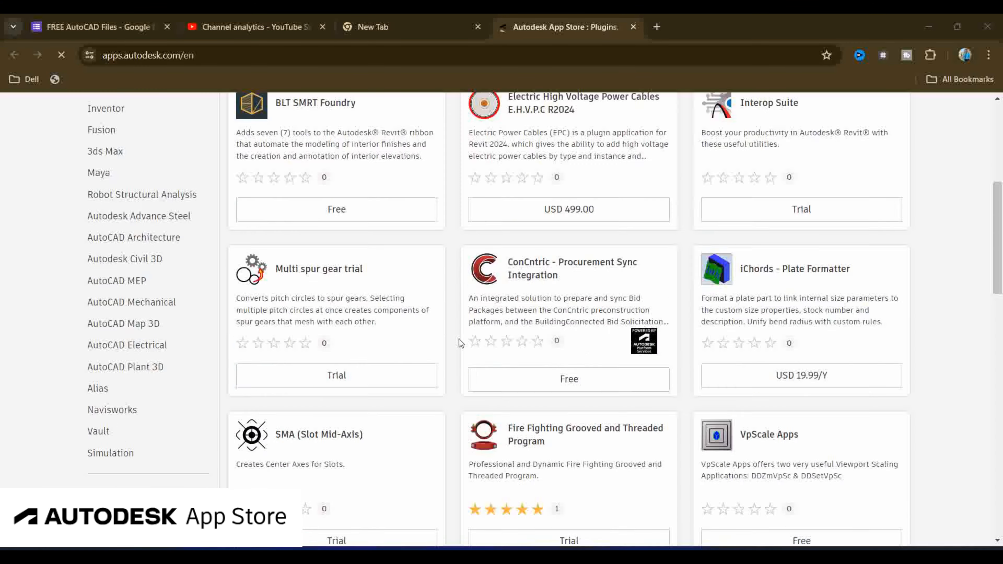
Browse the AutoCAD section's popular apps and open the free TotalLength detail page
scroll(up, 3)
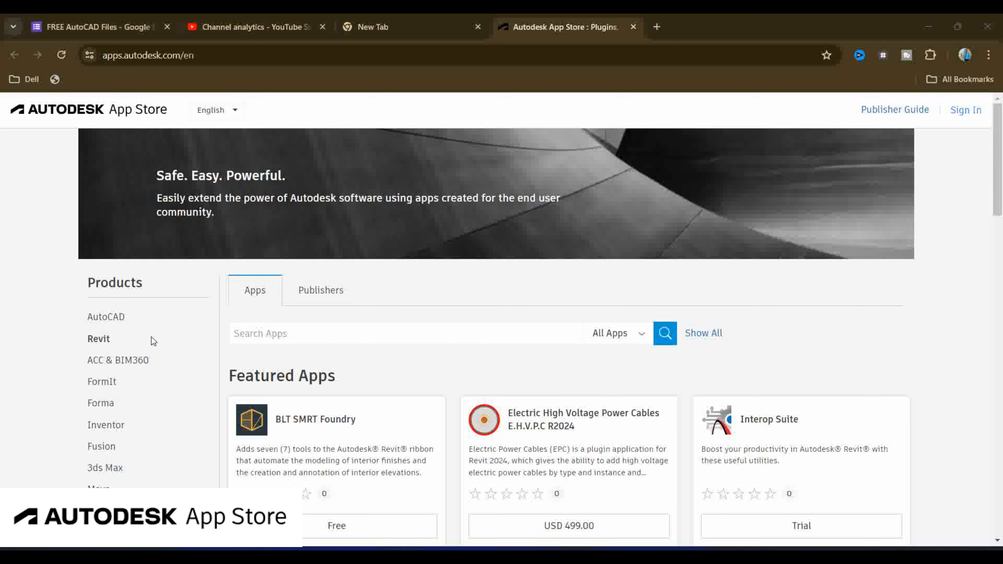
click(106, 316)
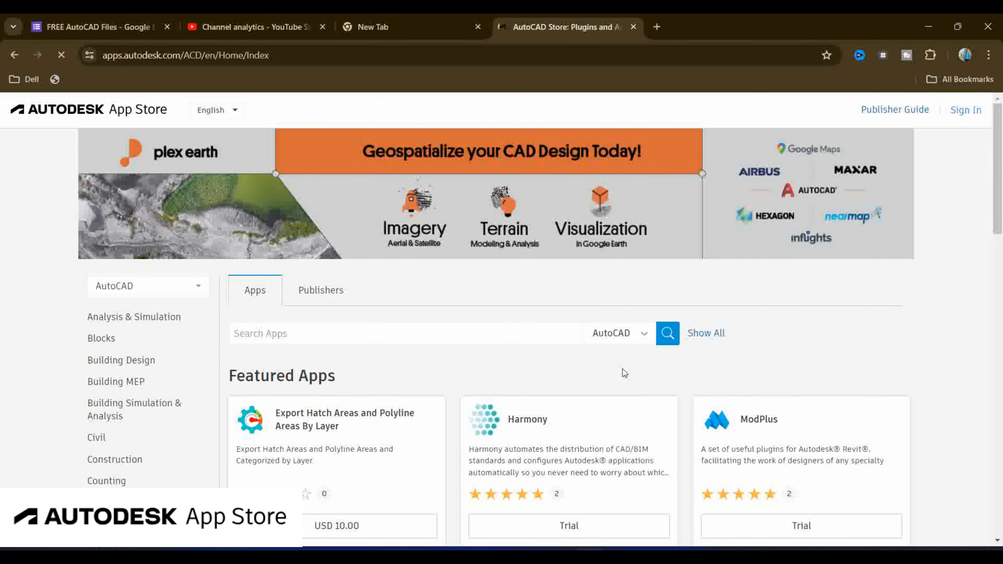
scroll(down, 3)
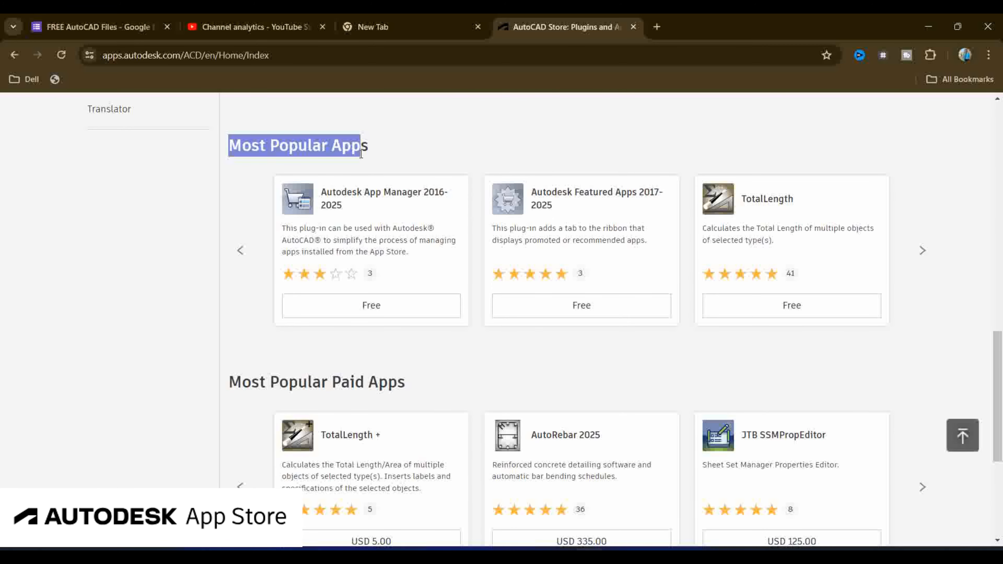
click(922, 250)
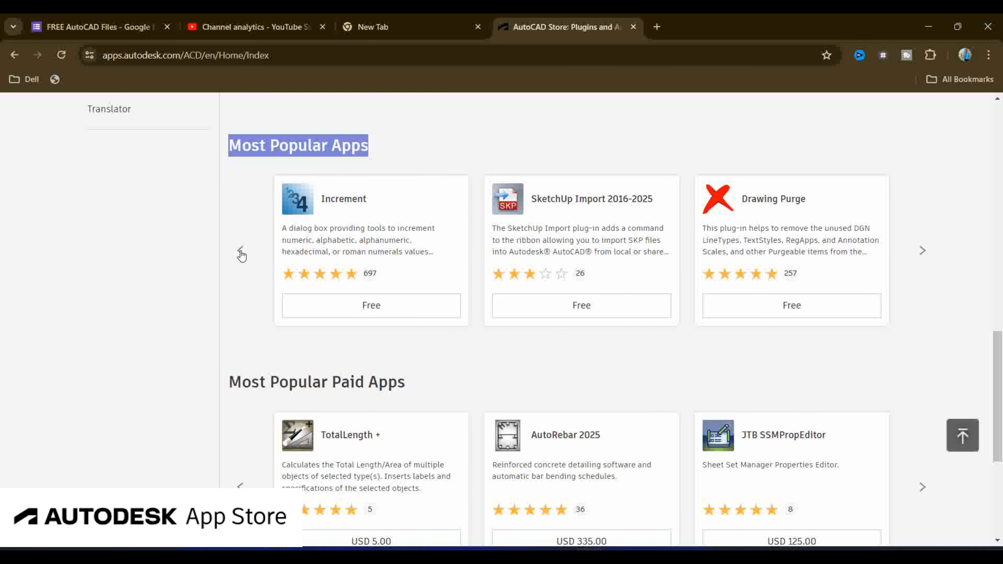
mouse_move(609, 218)
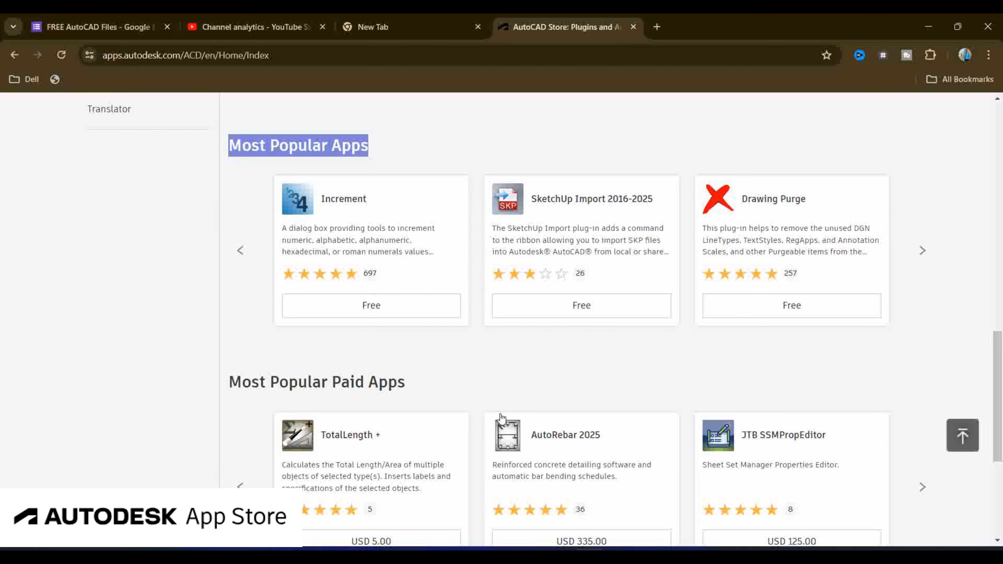
click(923, 251)
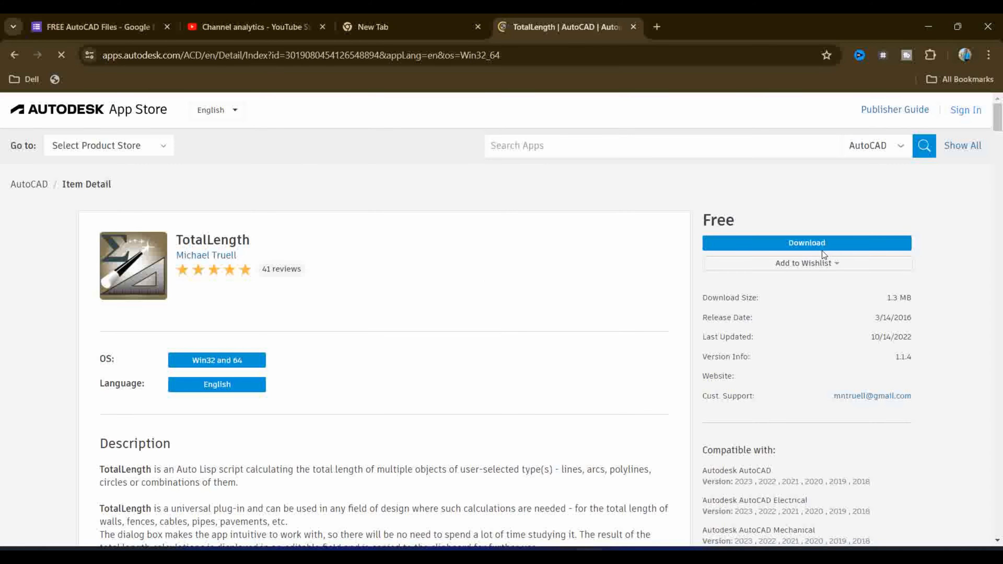
Download the TotalLength .msi installer into the setup folder on drive F and show it
click(807, 243)
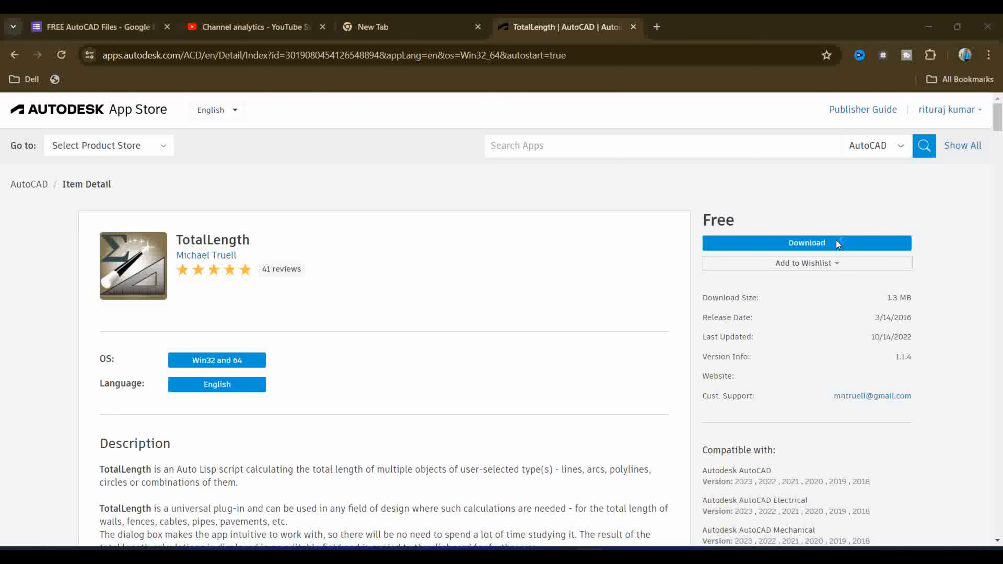
click(806, 243)
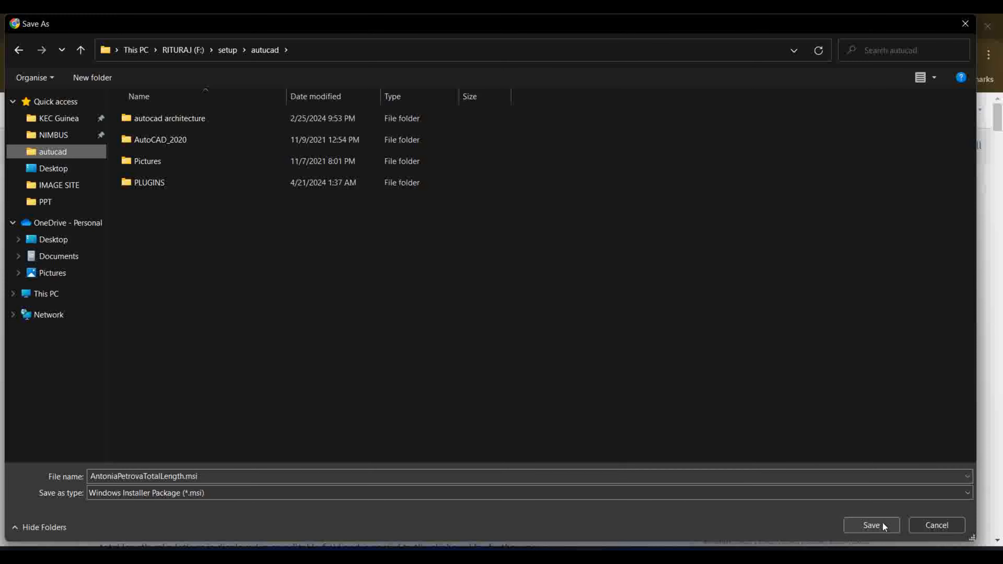
click(871, 525)
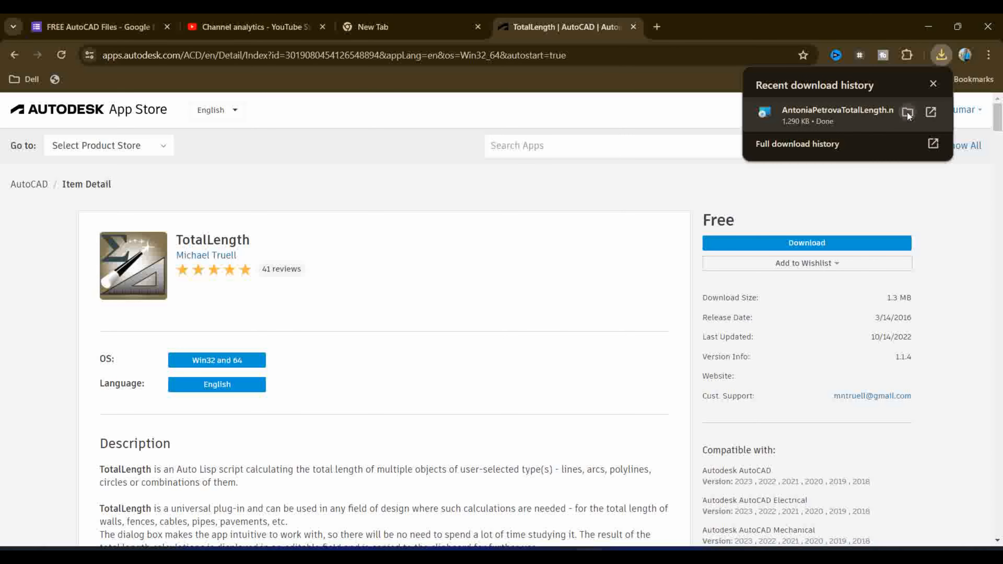
click(908, 113)
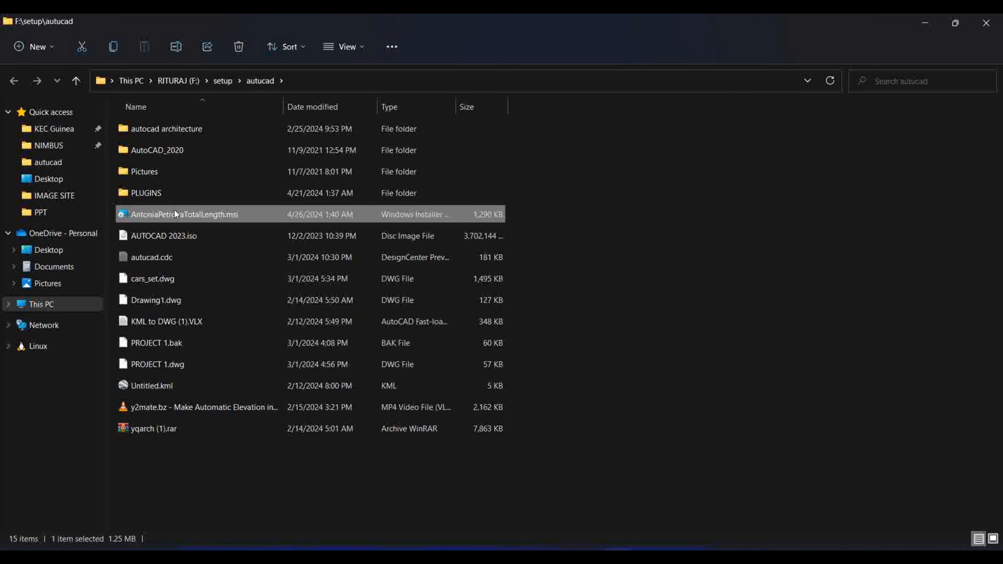
Run the TotalLength .msi installer, confirming the unverified-publisher security warning
click(530, 351)
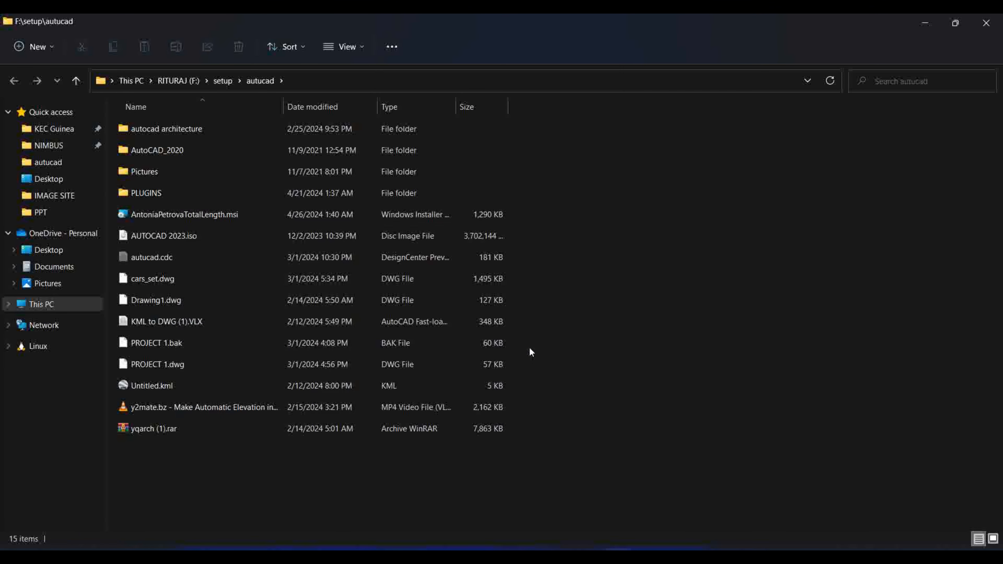
double_click(185, 214)
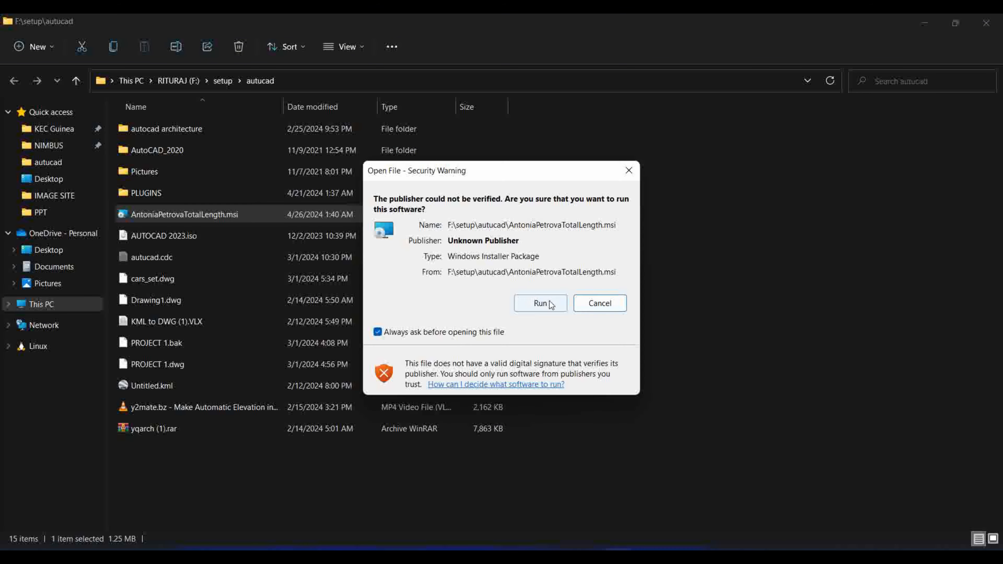
click(539, 303)
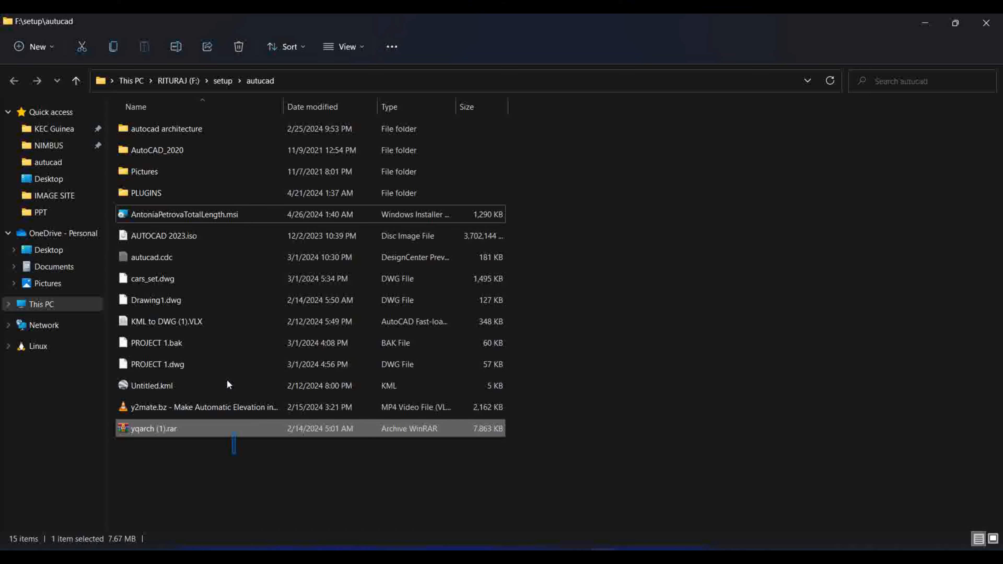
double_click(185, 214)
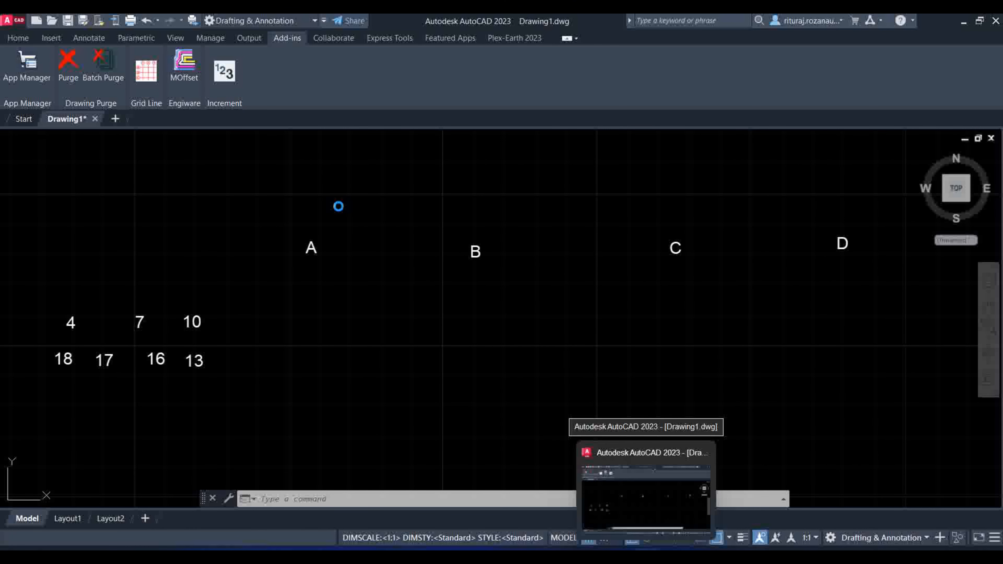
Return to AutoCAD and confirm TotalLength now appears among the add-in tools
click(17, 38)
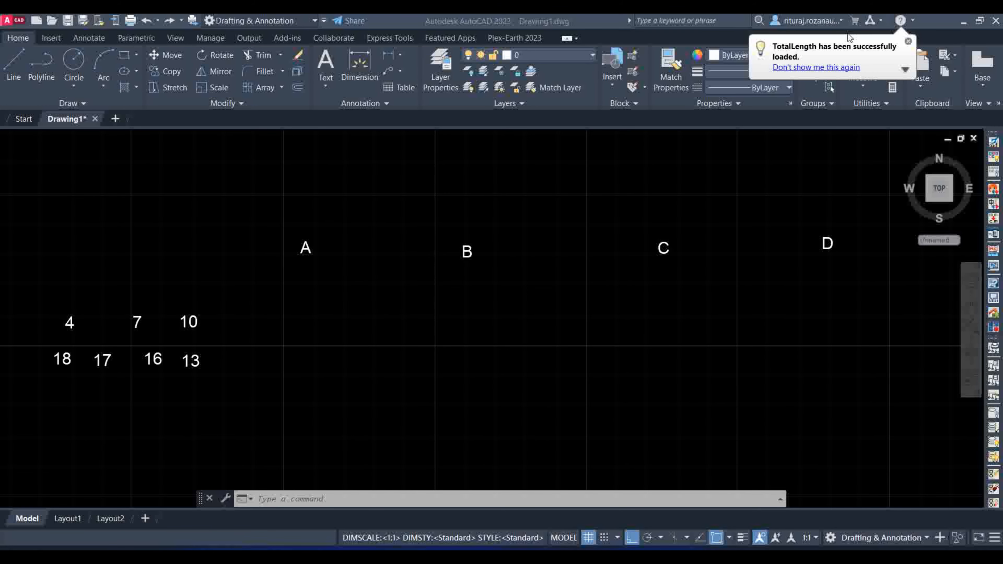
click(287, 37)
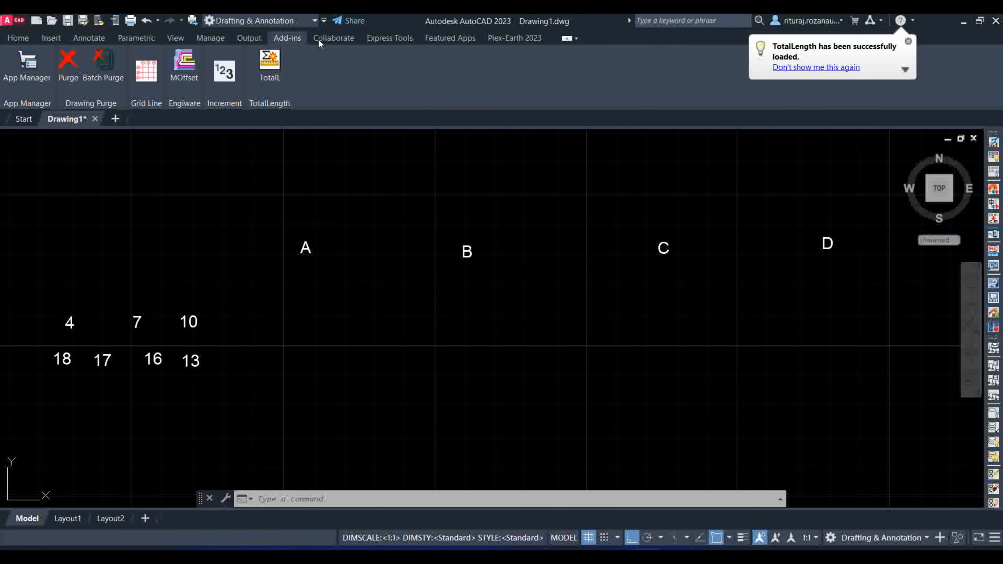
click(17, 37)
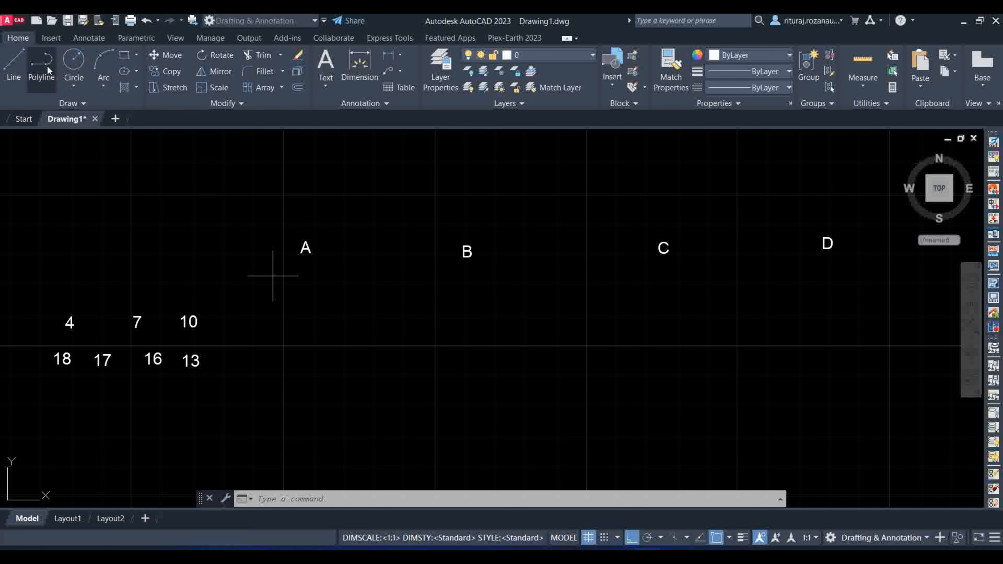
Draw a polyline of line and arc segments from between A and B to beyond D
click(42, 67)
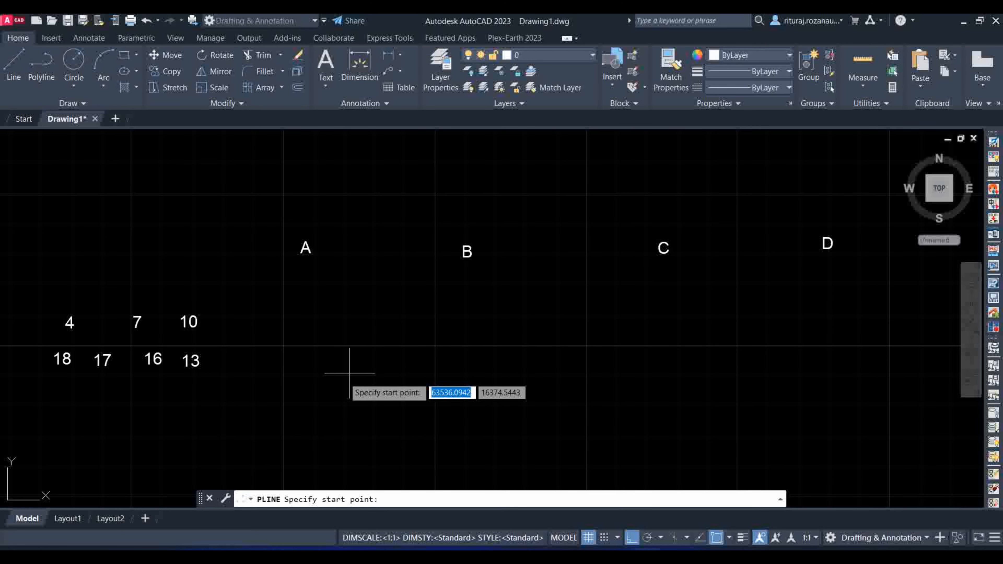
click(348, 373)
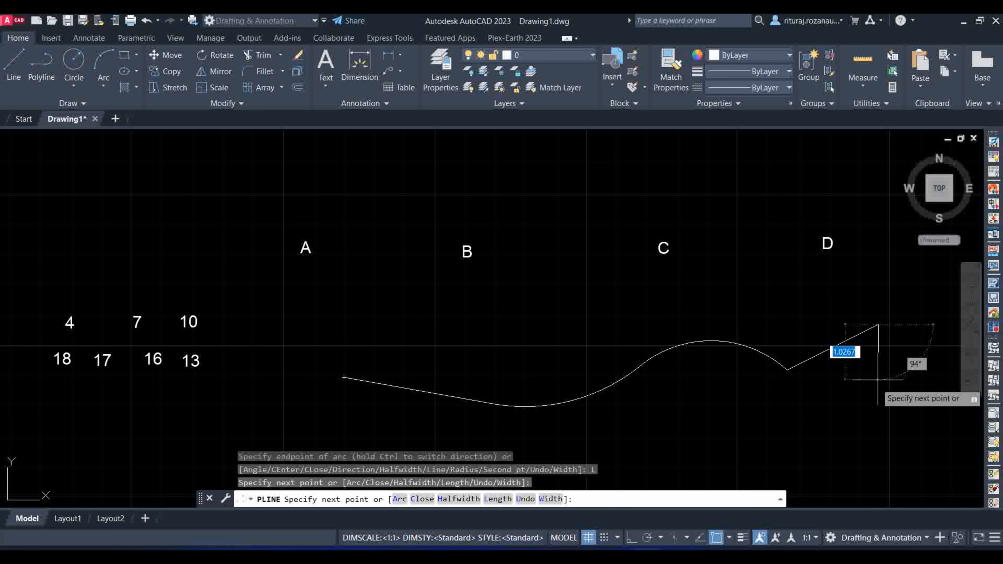
click(287, 38)
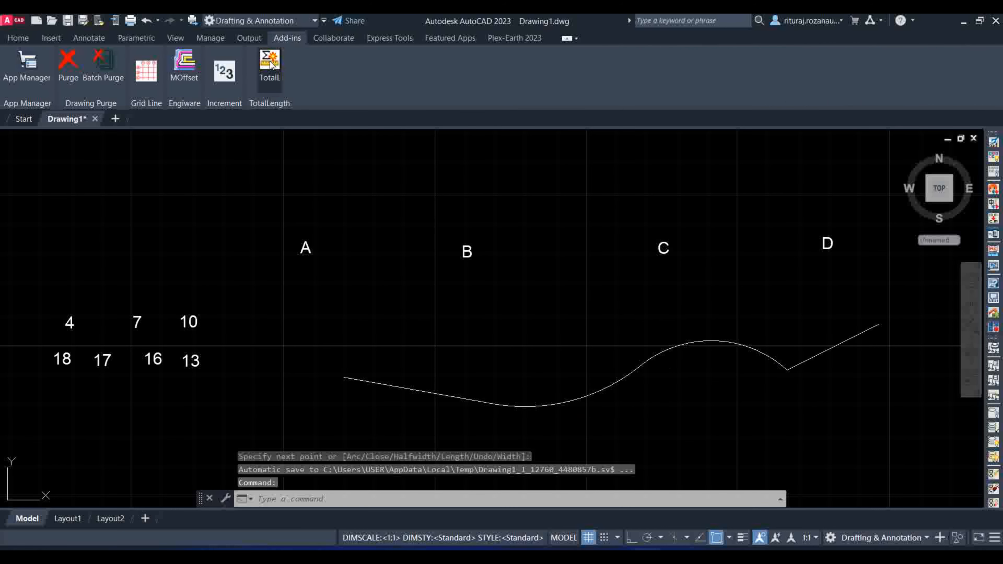
Measure the polyline with TotalLength, reporting 1 polyline and its total length, then dismiss
click(269, 67)
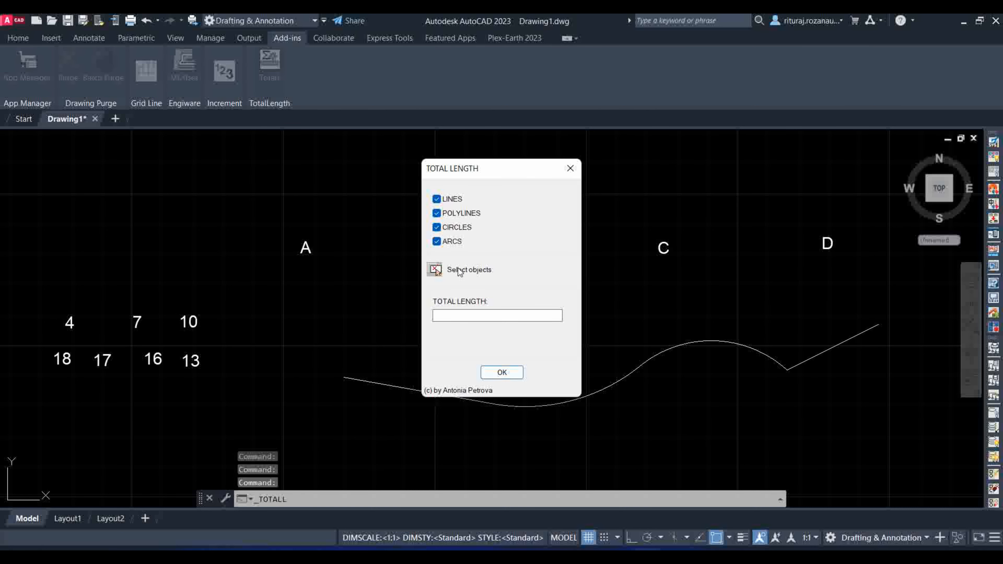
click(436, 270)
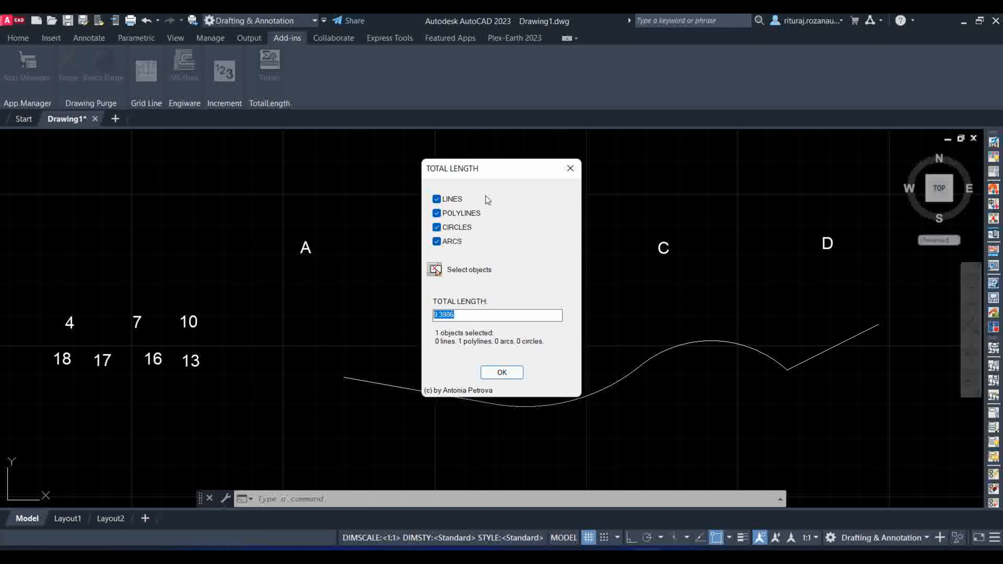
click(501, 372)
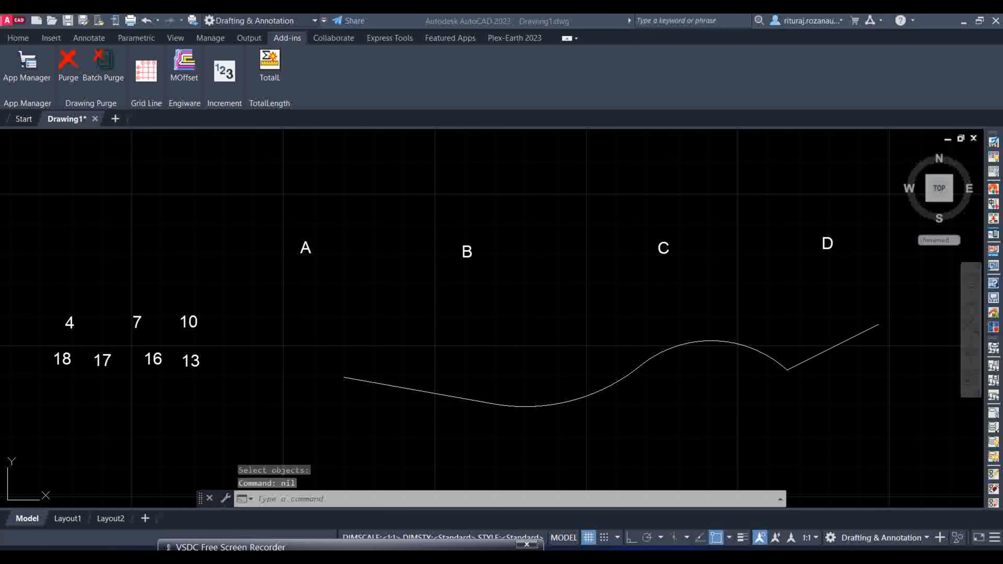